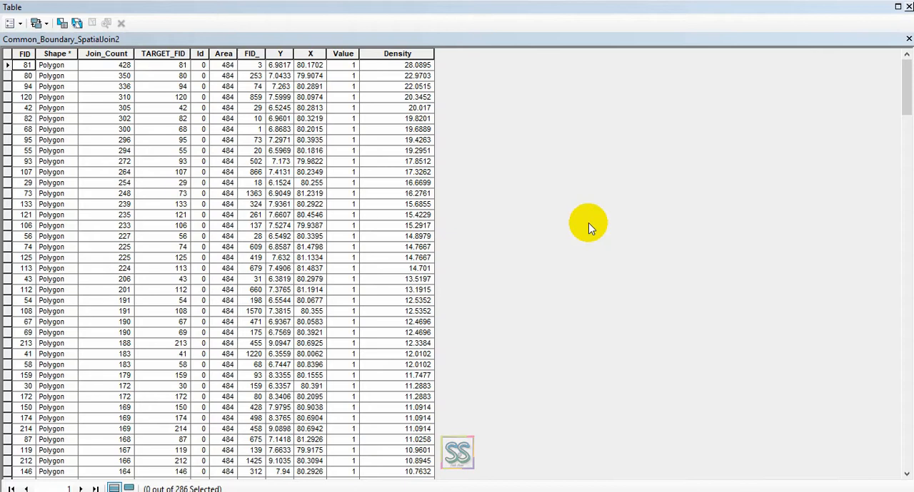
pyautogui.moveTo(596, 13)
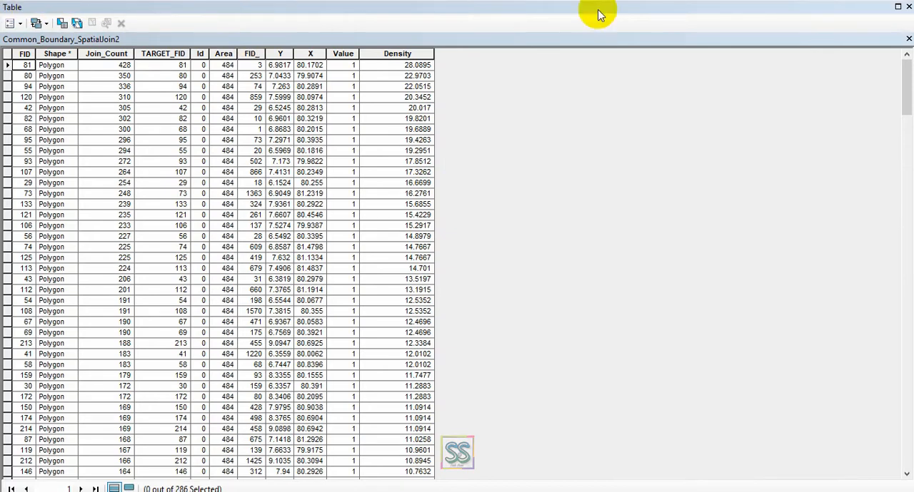
pyautogui.moveTo(5, 13)
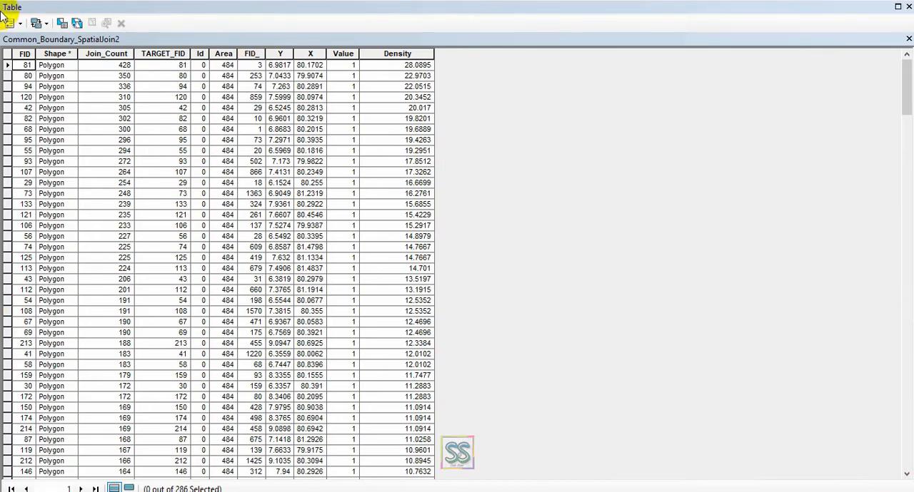
pyautogui.moveTo(857, 8)
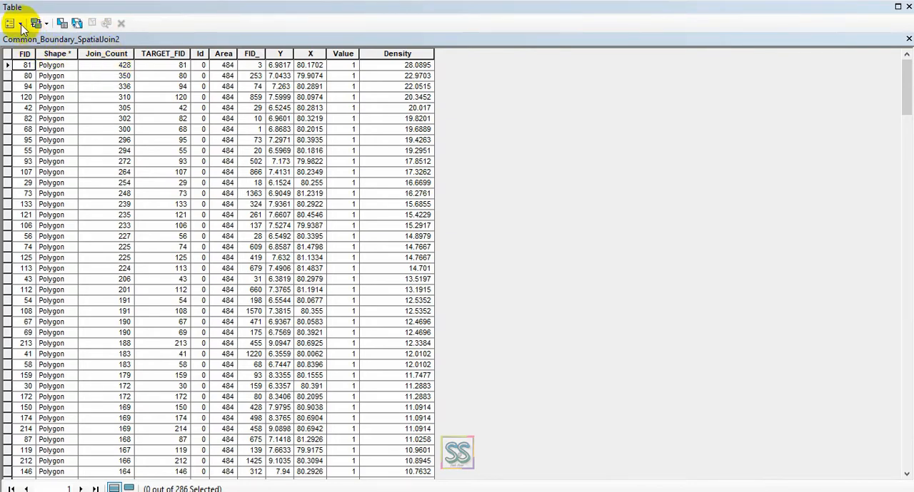
# Select all 286 records of Common_Boundary_SpatialJoin2 via Table Options > Select All
pyautogui.click(11, 23)
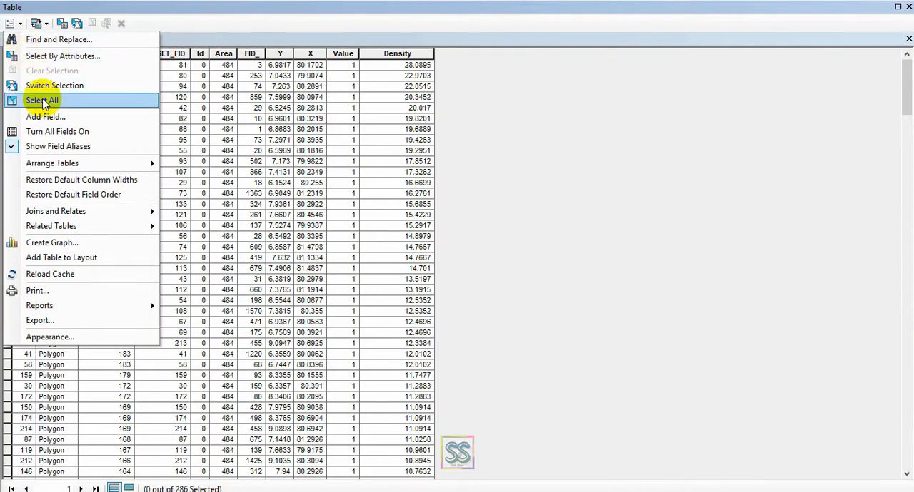
pyautogui.click(41, 99)
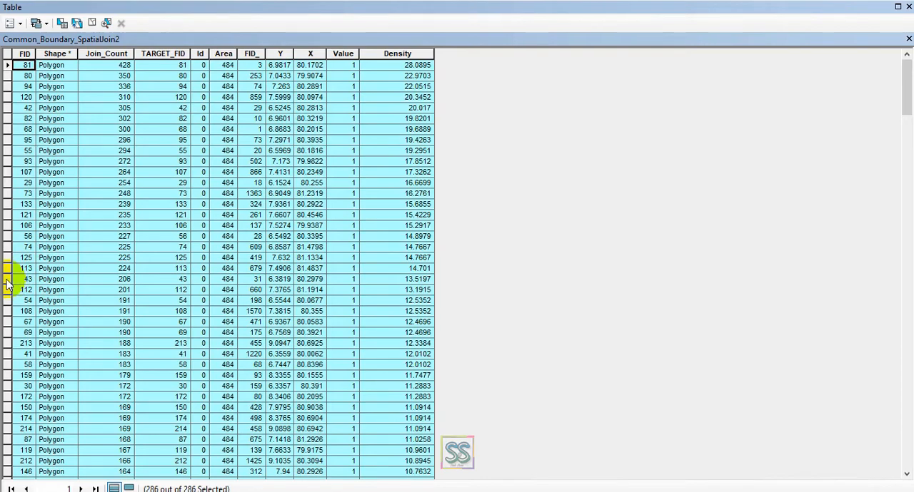
# Copy the 286 selected records to the clipboard with Copy Selected
pyautogui.rightClick(7, 280)
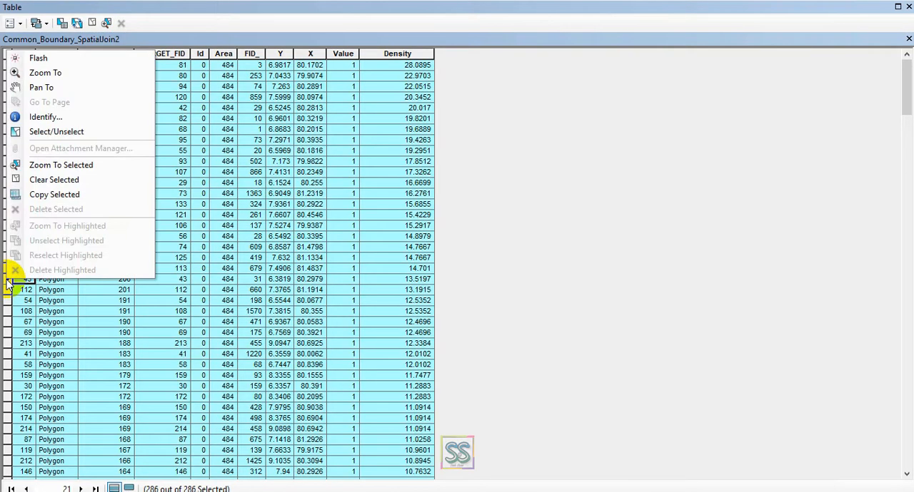
pyautogui.moveTo(54, 194)
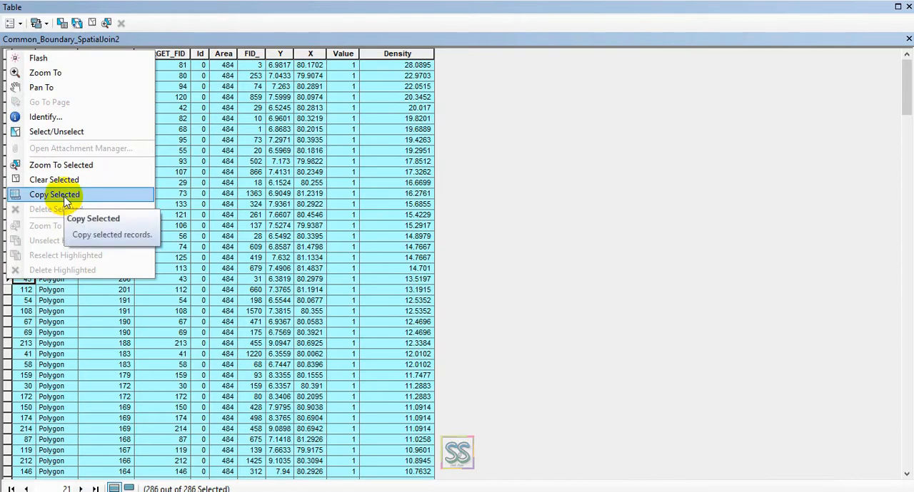
pyautogui.click(55, 194)
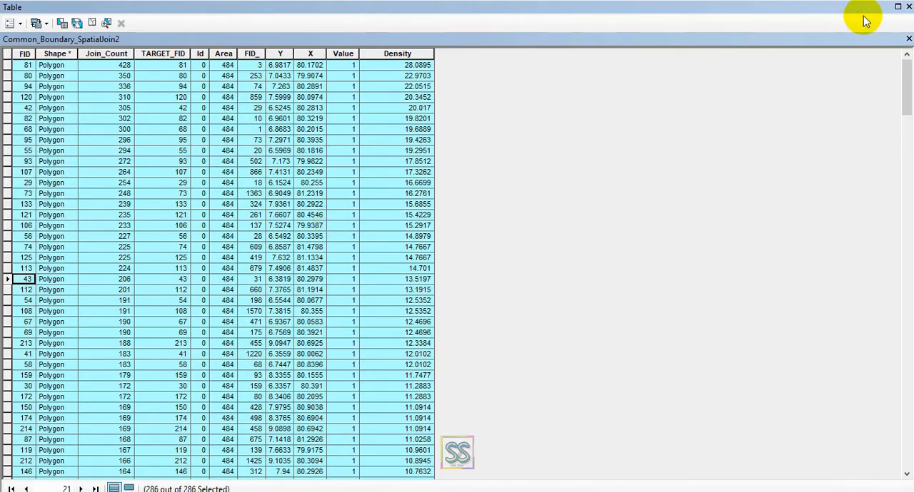
pyautogui.moveTo(777, 54)
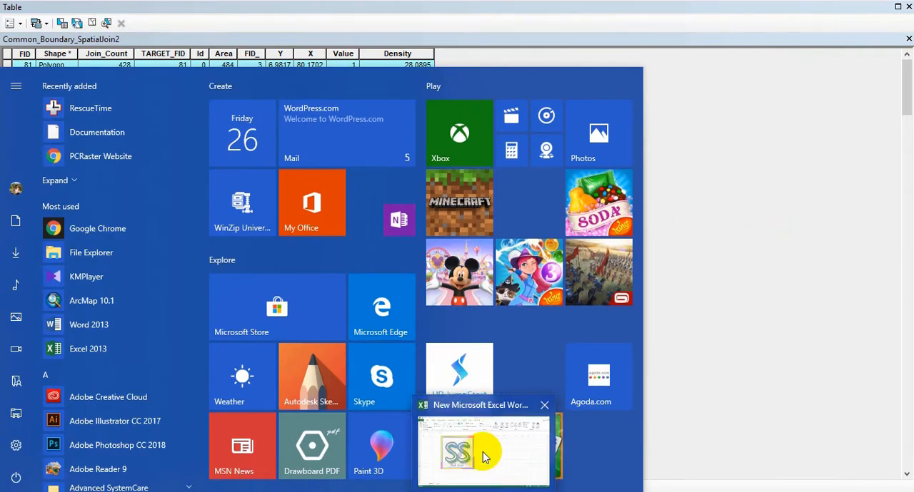
# Paste the records into the Excel workbook at cell A1, headers FID through Density in row 1
pyautogui.click(485, 456)
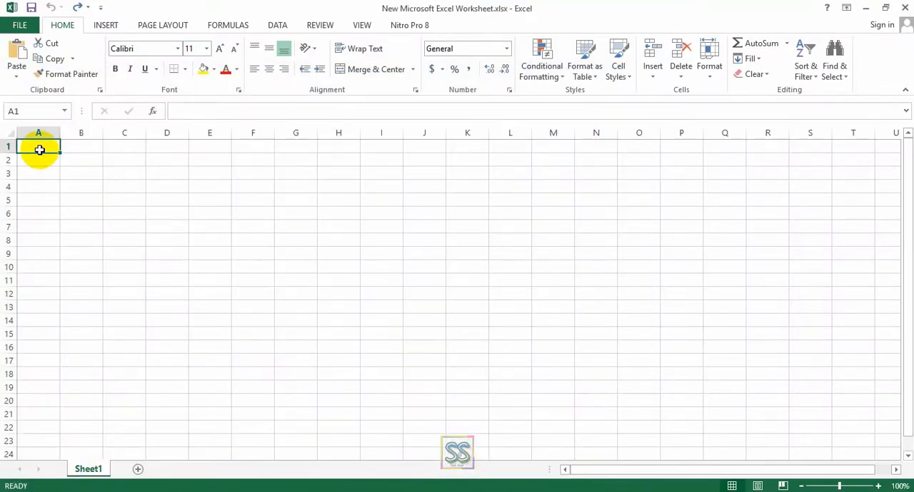
pyautogui.click(71, 209)
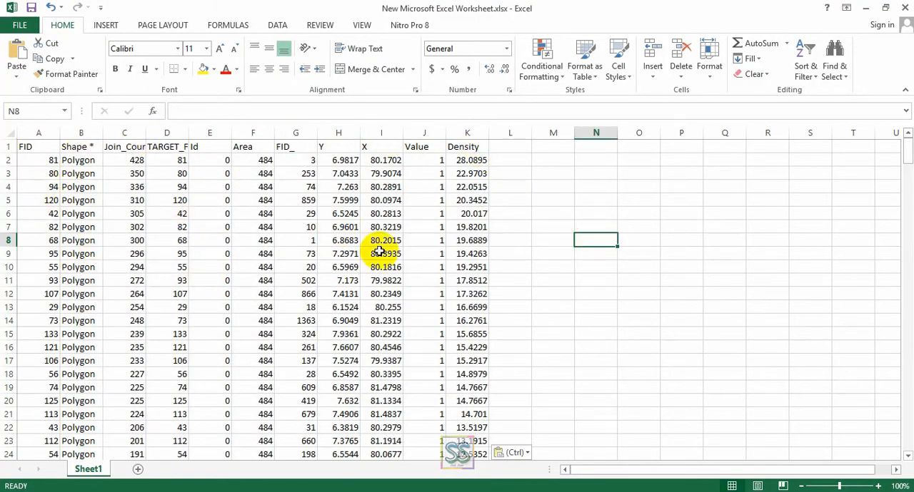
pyautogui.moveTo(245, 239)
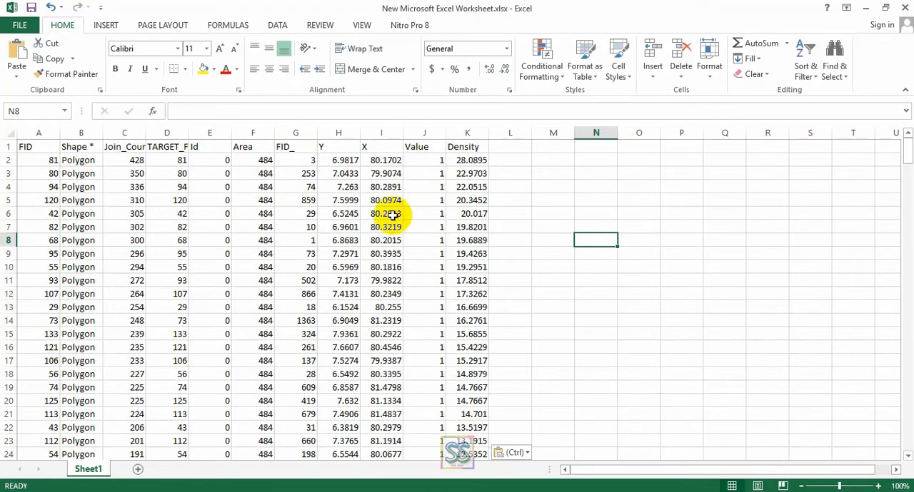
pyautogui.moveTo(400, 220)
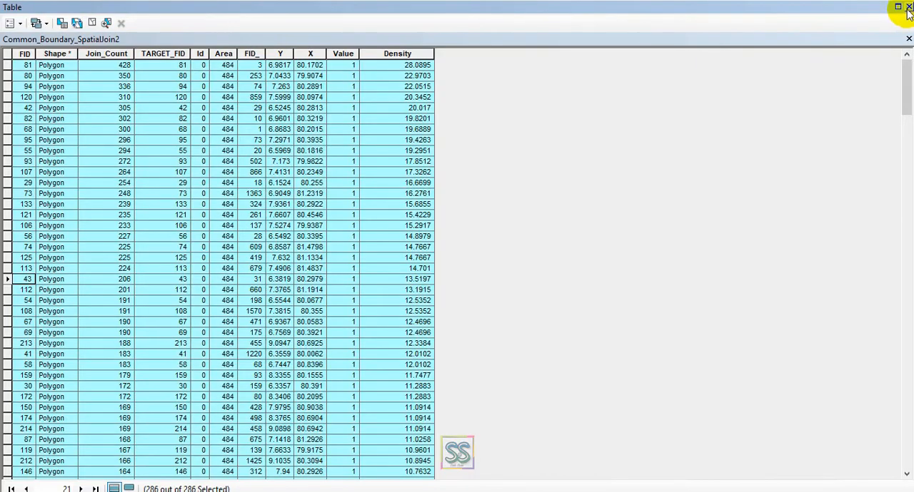
pyautogui.moveTo(905, 9)
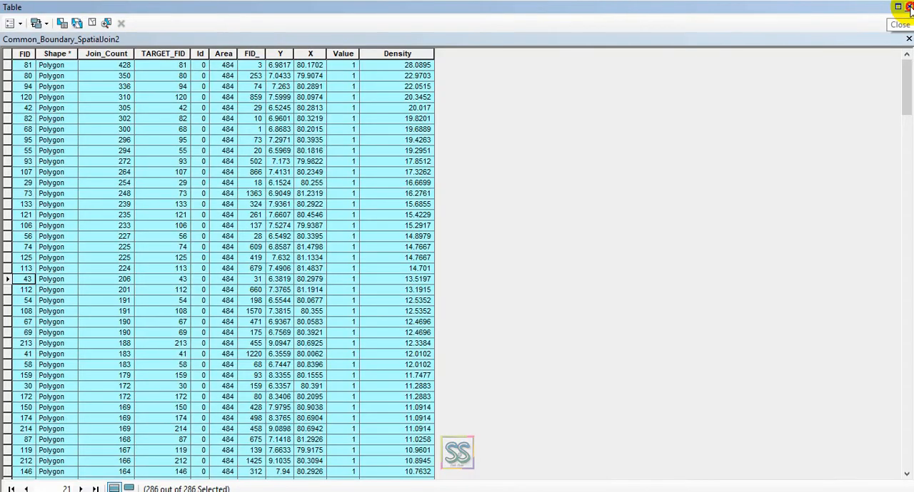
# Close the attribute table so the Density-classified grid map shows again
pyautogui.click(905, 8)
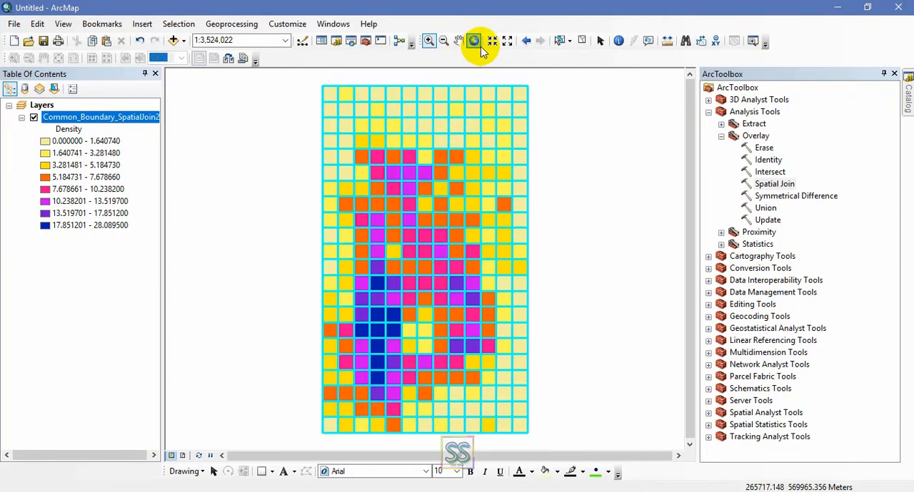
pyautogui.moveTo(474, 40)
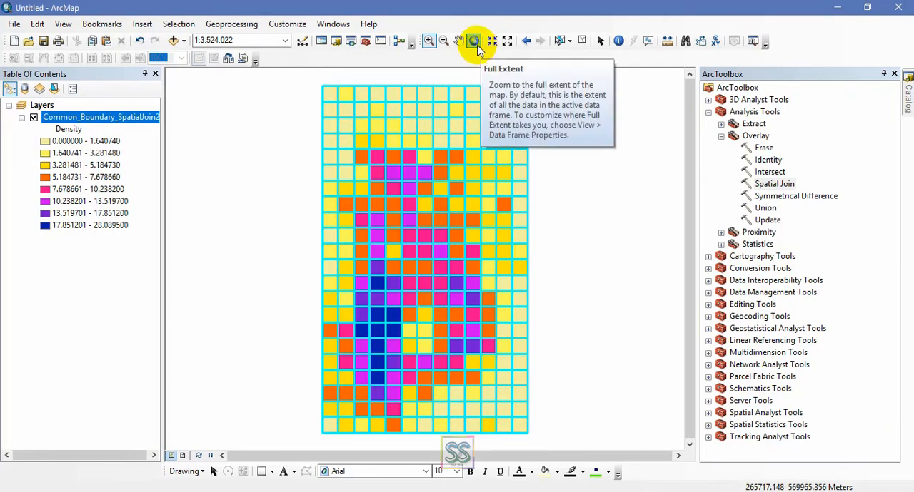